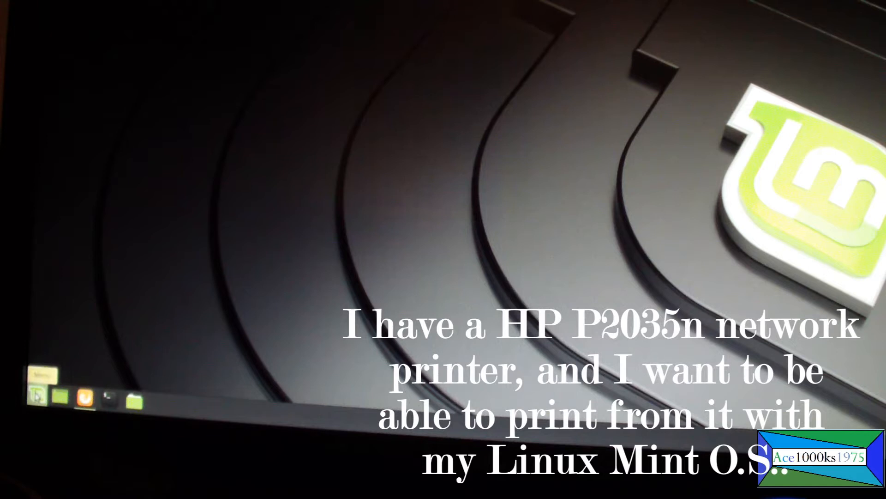
Step: Launch Printers from the Mint menu to view the listed HP LaserJet P2035n
left_click(39, 394)
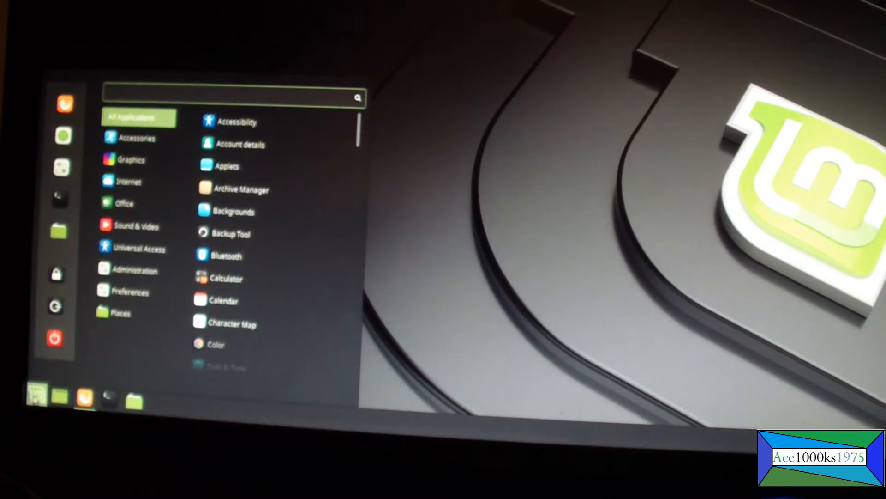
left_click(130, 269)
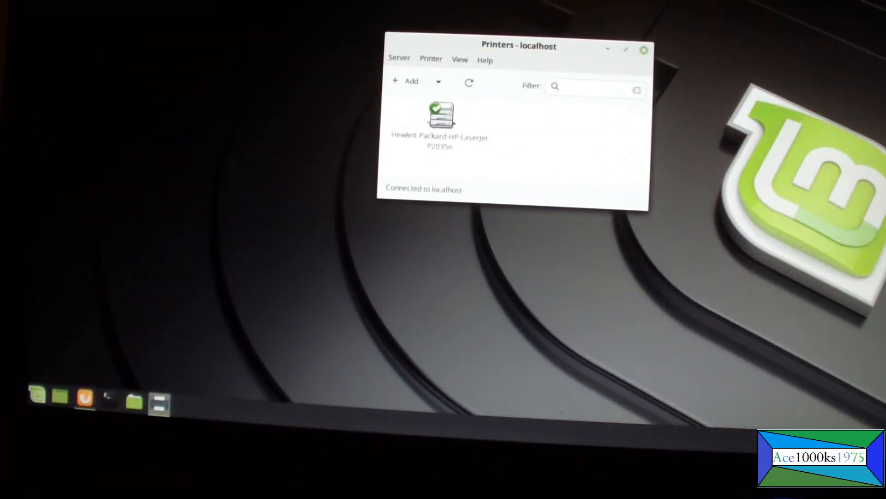
Step: Delete the HP LaserJet P2035n printer and confirm the removal
left_click(442, 119)
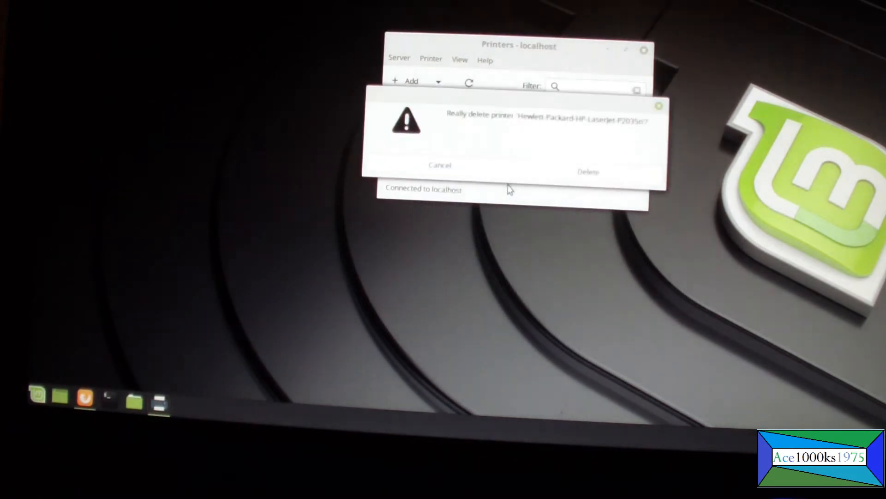
left_click(587, 171)
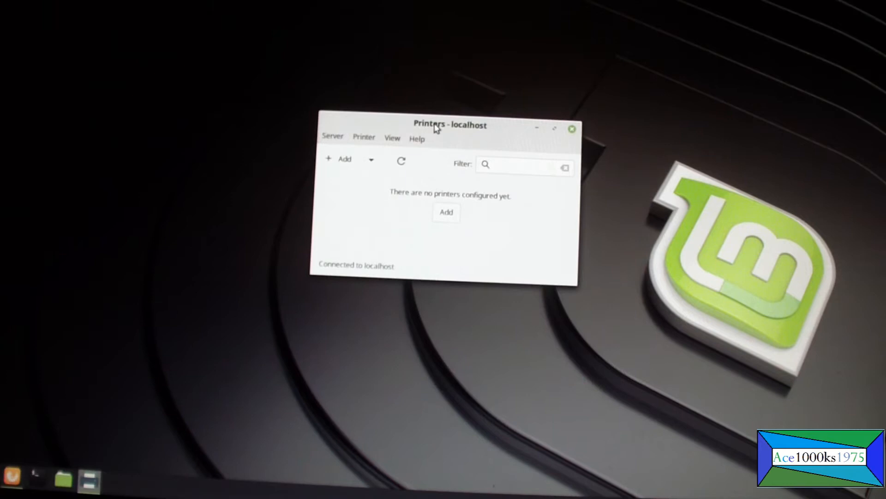
mouse_move(410, 131)
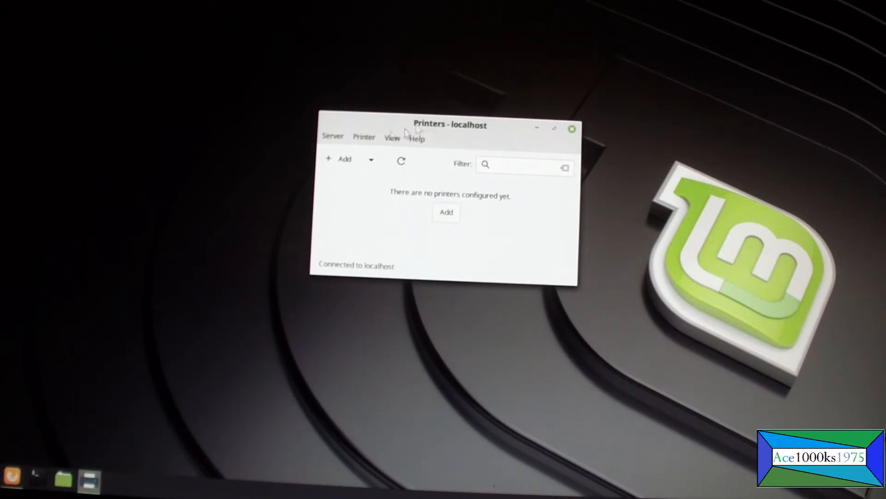
mouse_move(338, 160)
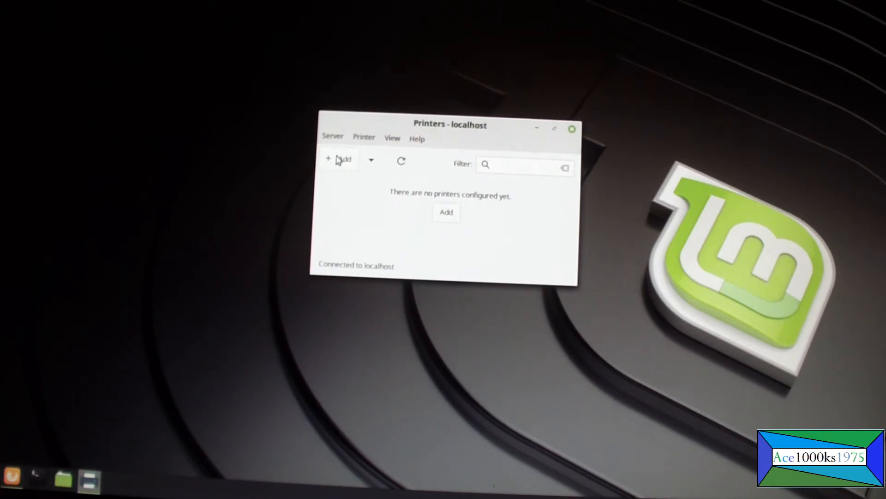
Step: Add the network HP LaserJet P2035n via HPLIP connection and proceed to driver search
left_click(338, 159)
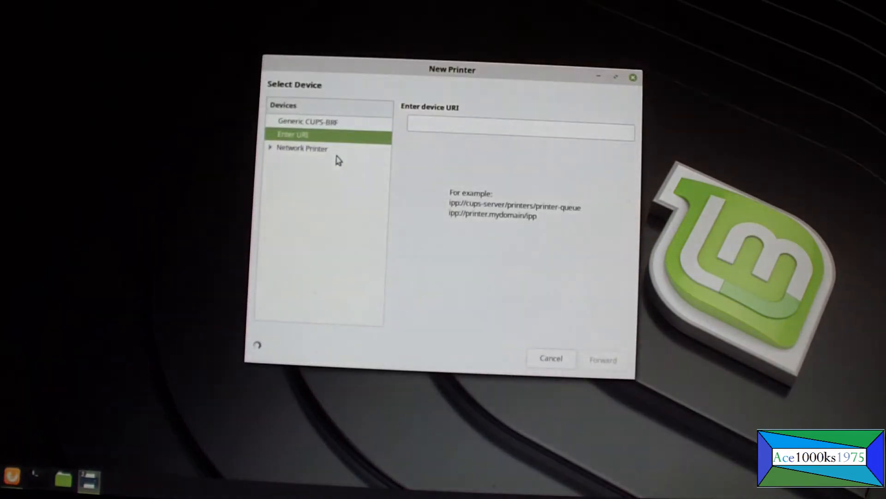
mouse_move(330, 162)
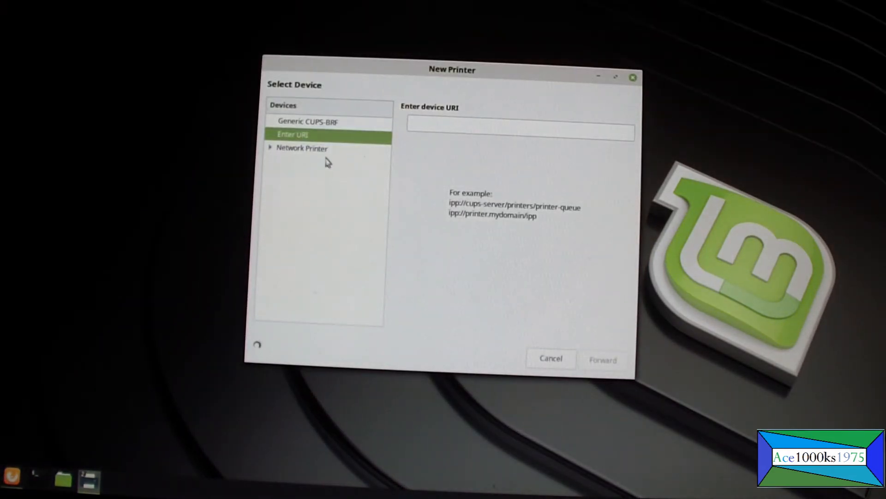
left_click(270, 148)
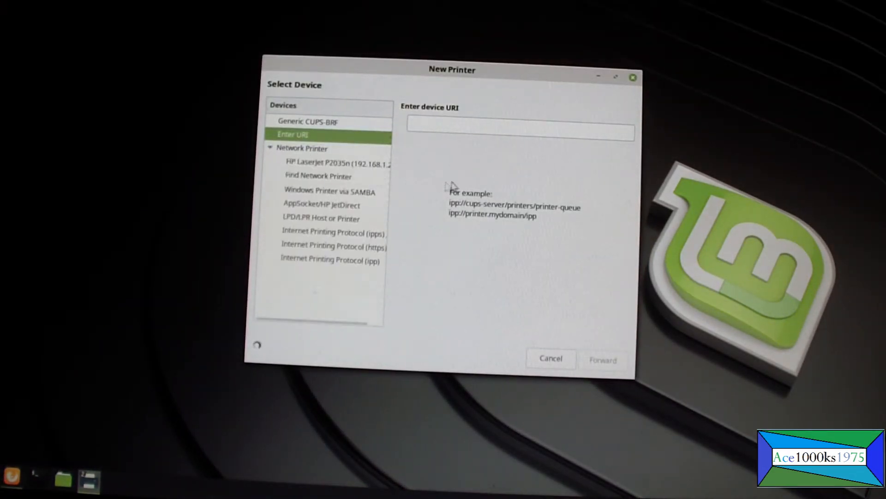
mouse_move(441, 224)
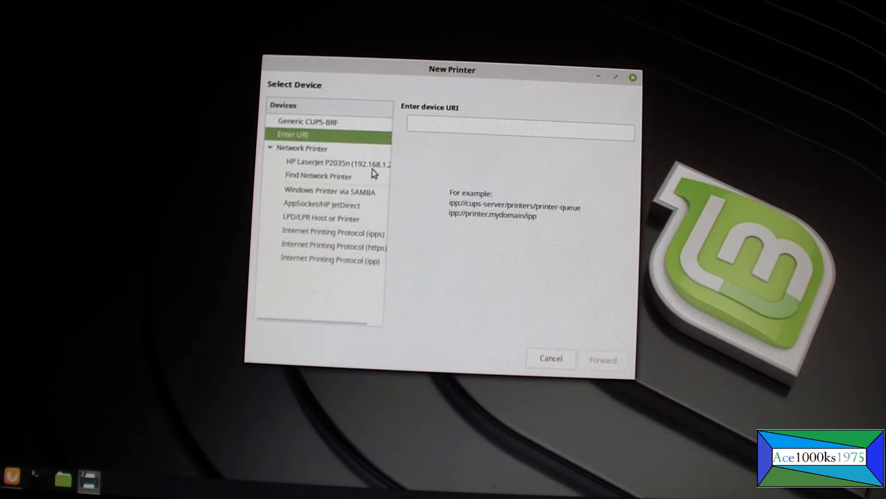
mouse_move(364, 173)
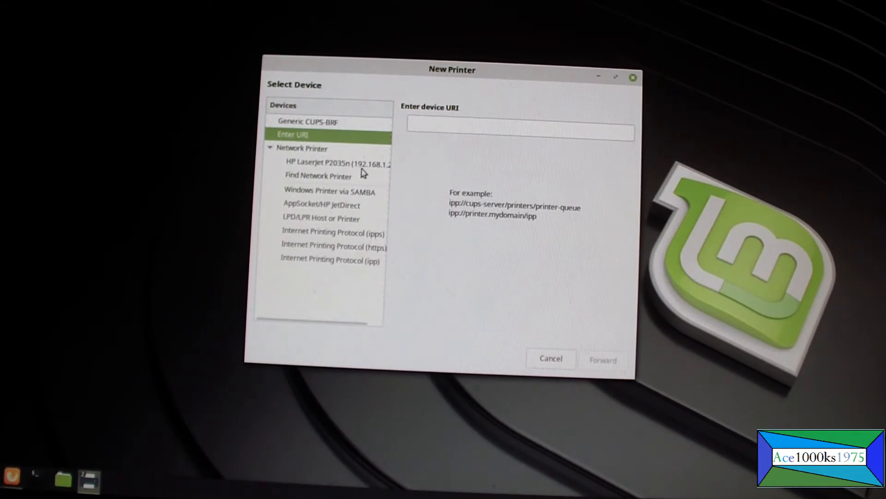
left_click(333, 164)
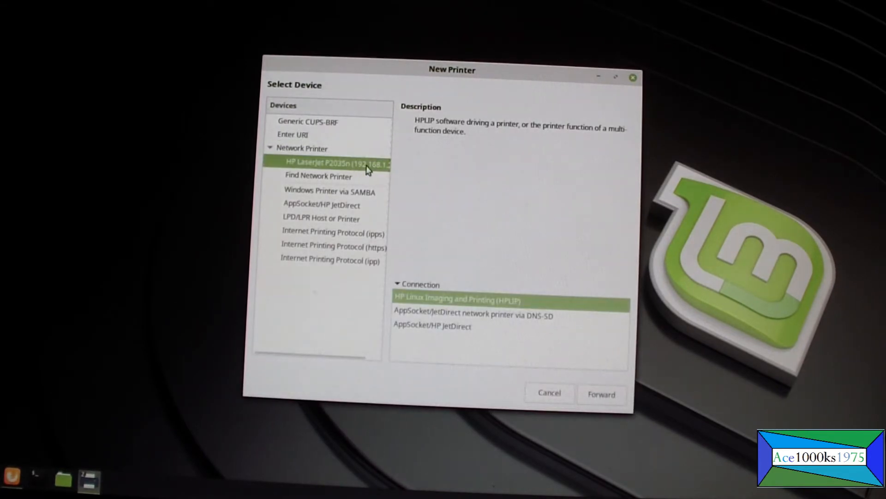
mouse_move(388, 169)
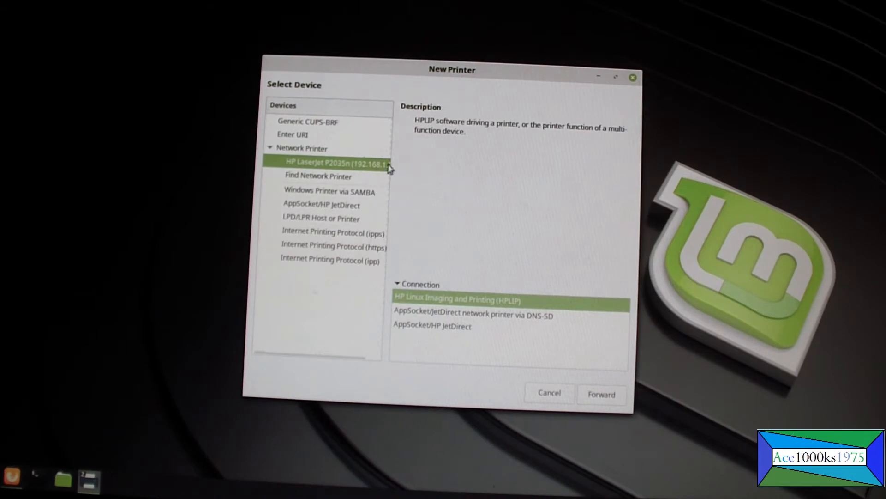
mouse_move(356, 176)
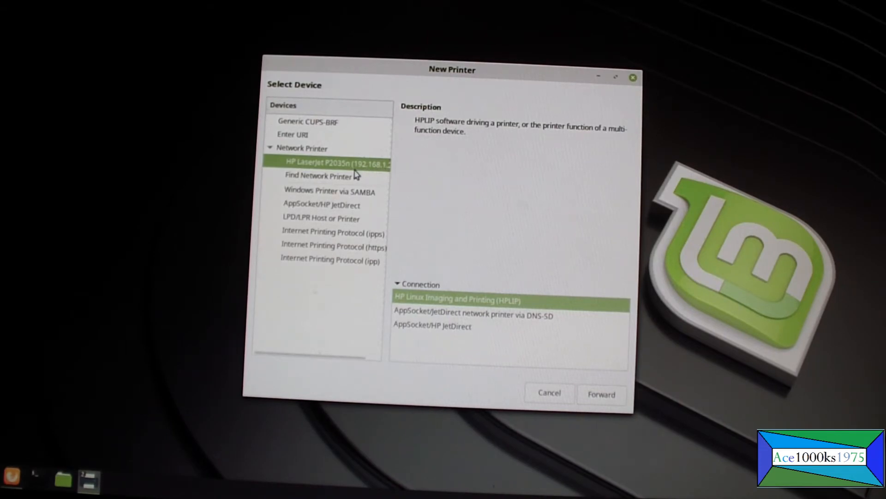
mouse_move(475, 365)
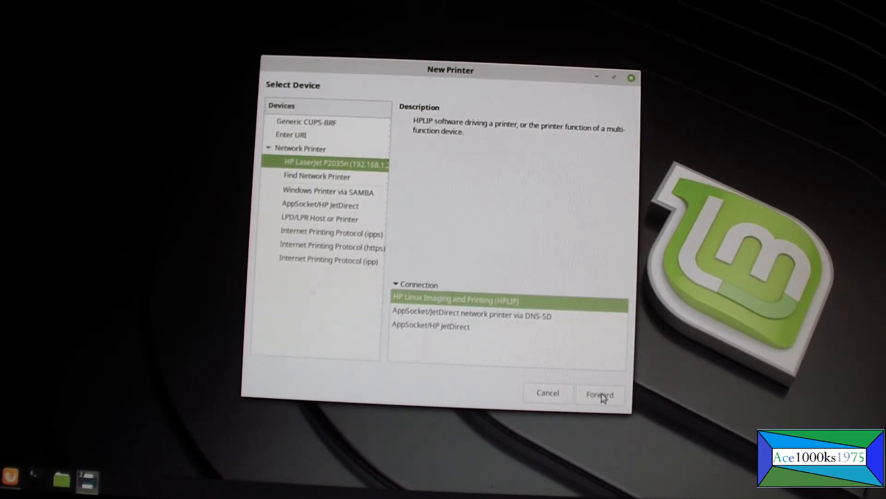
left_click(599, 393)
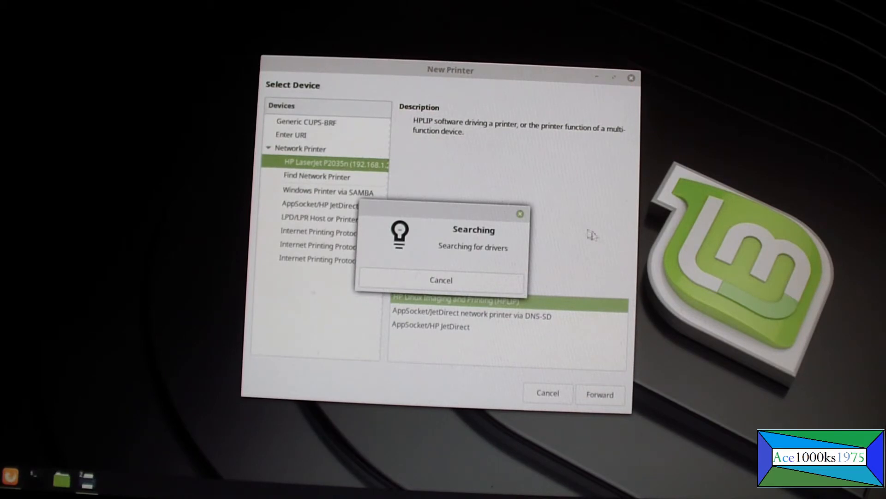
mouse_move(693, 278)
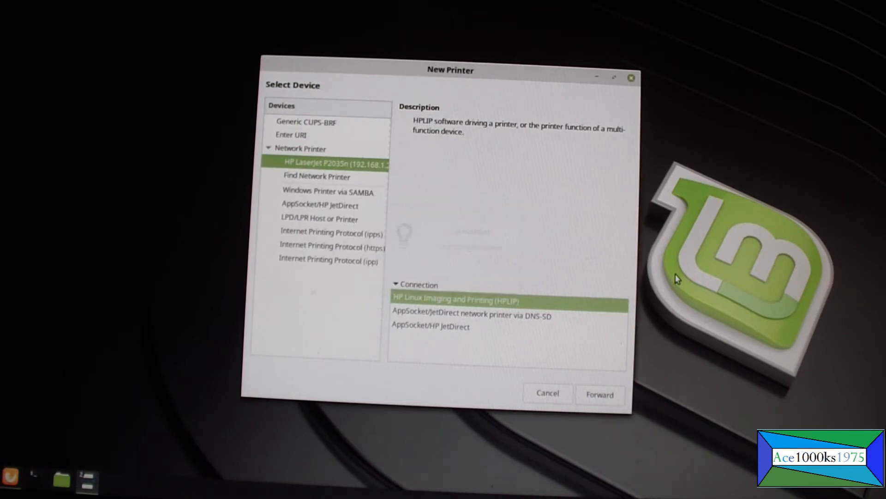
Step: Finish adding Hewlett-Packard-HP-LaserJet-P2035n with default names, decline the test page, close Printers
left_click(599, 394)
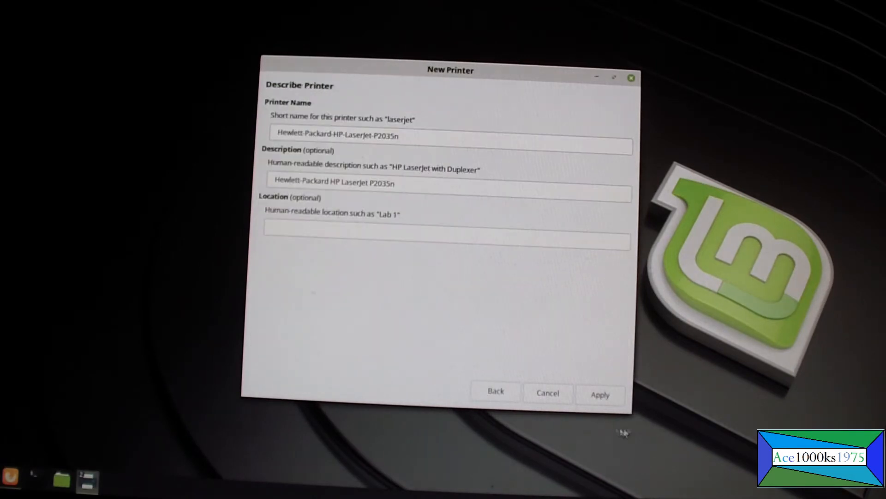
left_click(600, 394)
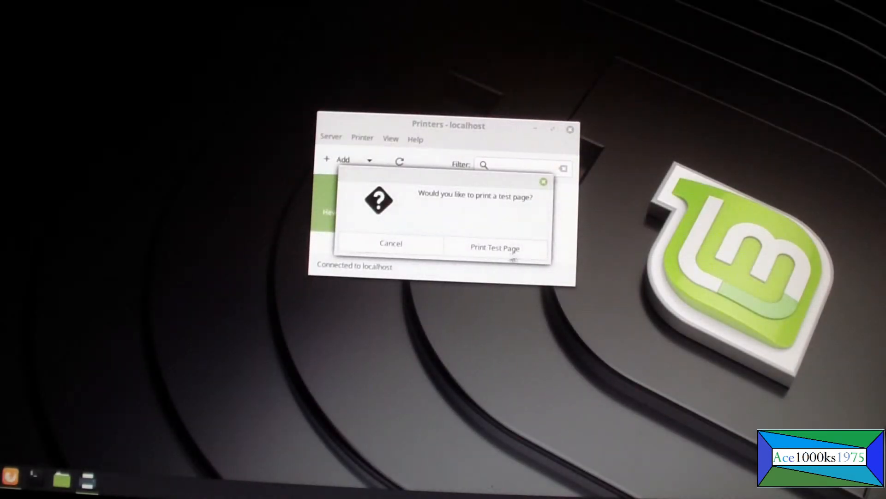
mouse_move(411, 247)
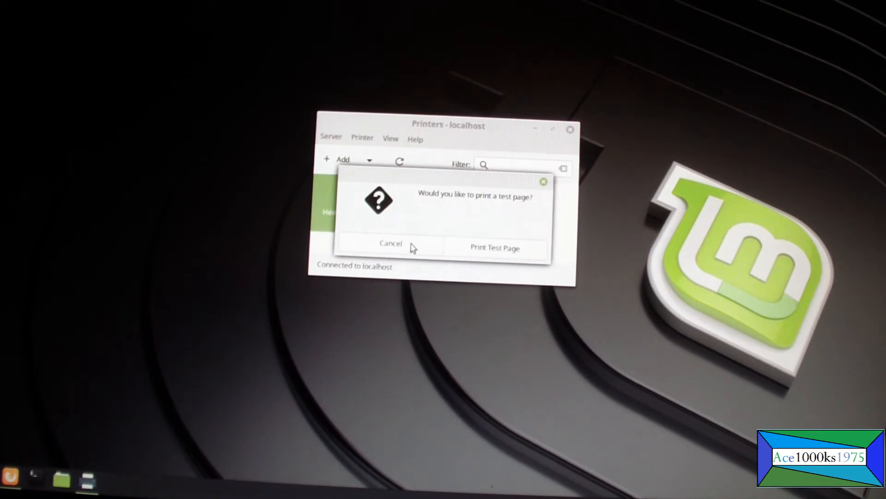
left_click(391, 243)
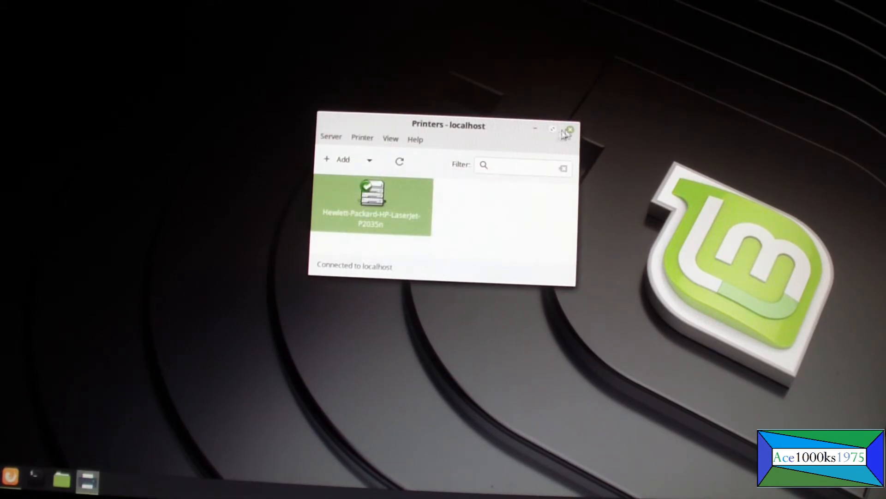
left_click(569, 128)
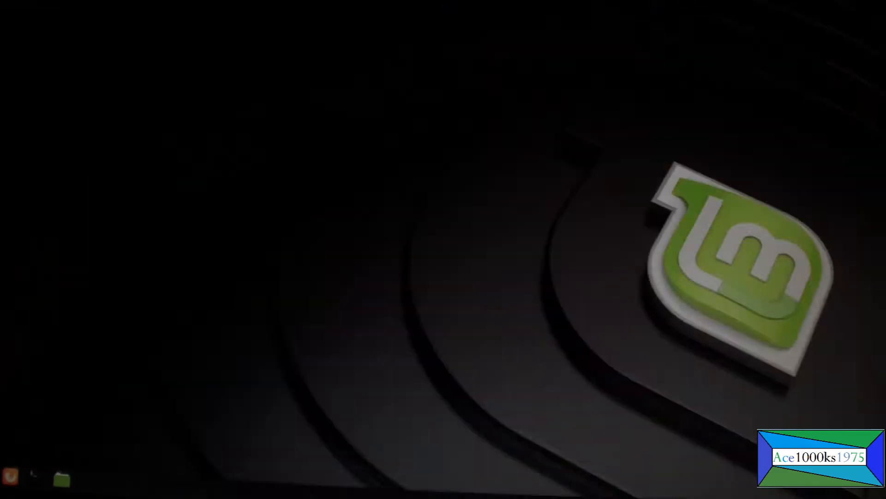
Step: Search 'text' in the Mint menu and launch Text Editor
left_click(11, 478)
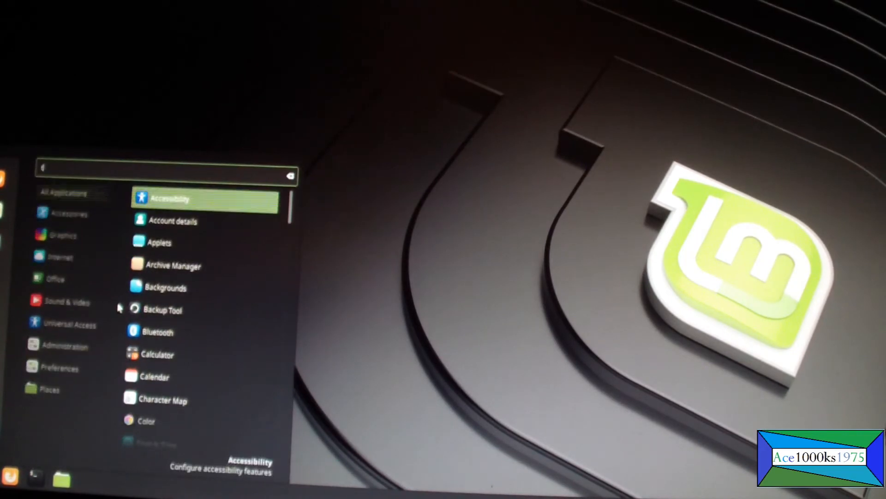
type("text")
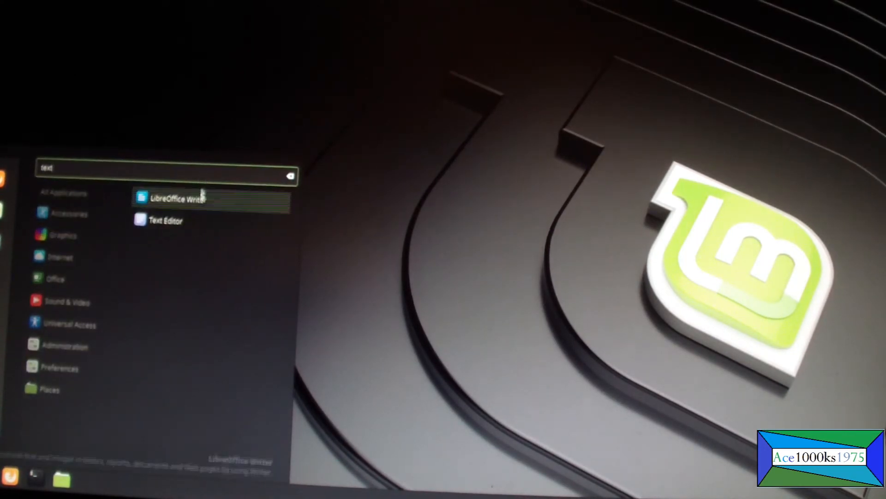
left_click(164, 219)
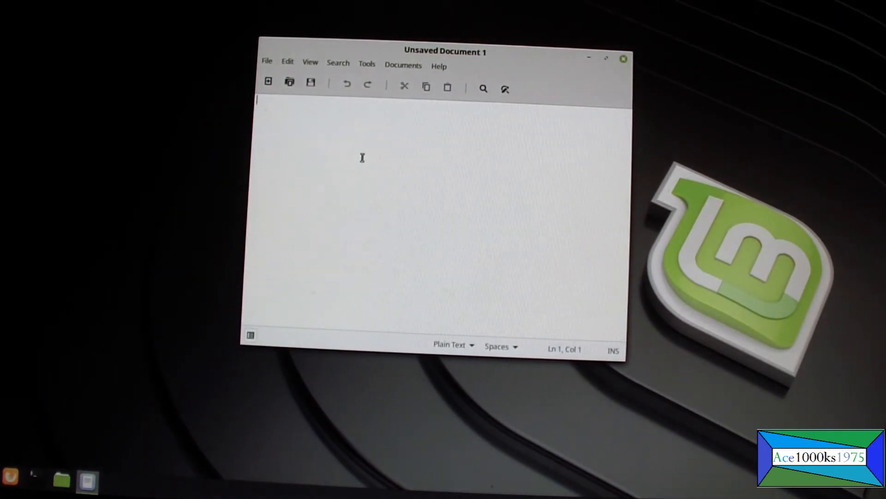
Step: Type the line 'Successfully printed 02-13-2021 at 1:21 AM' into the new document
type("Successful")
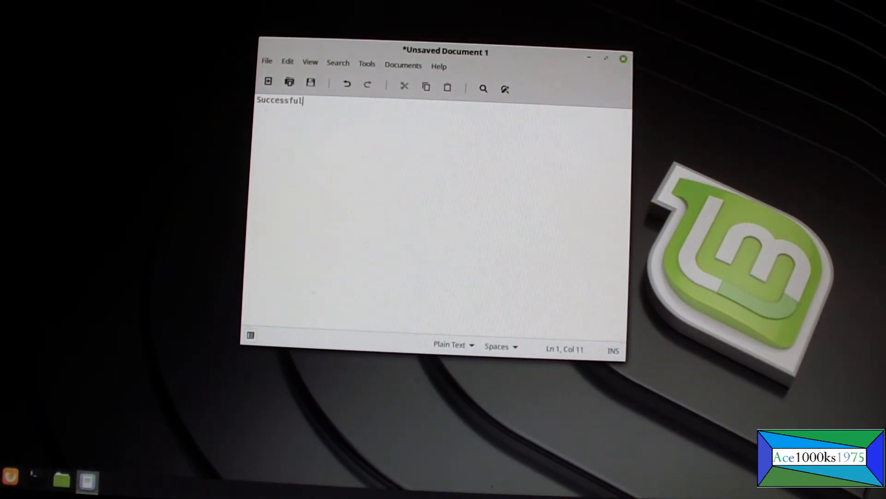
type("ly printed")
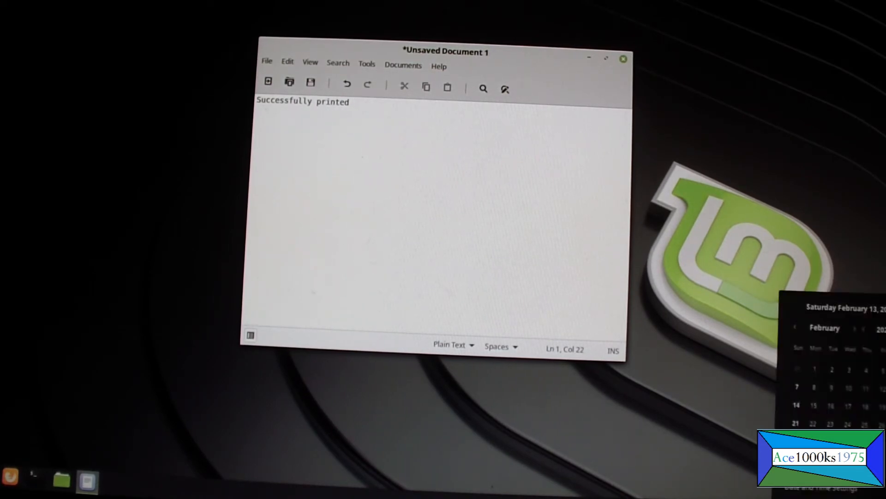
mouse_move(537, 126)
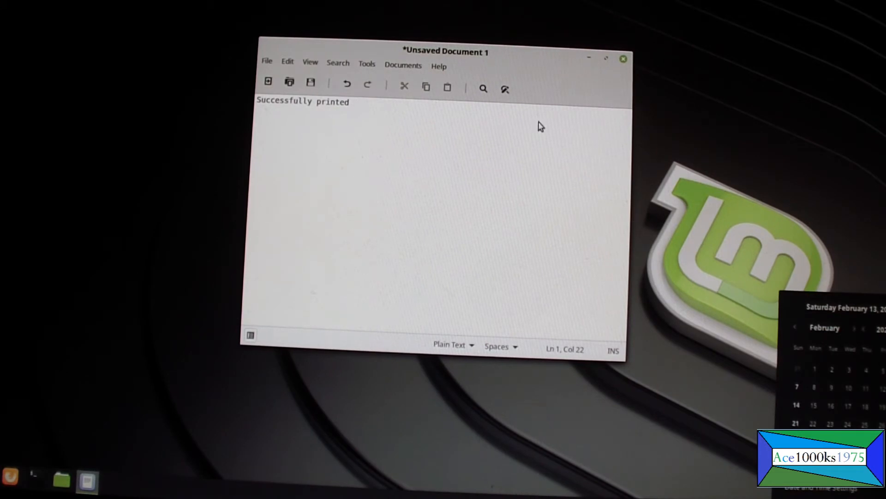
type("02-13-")
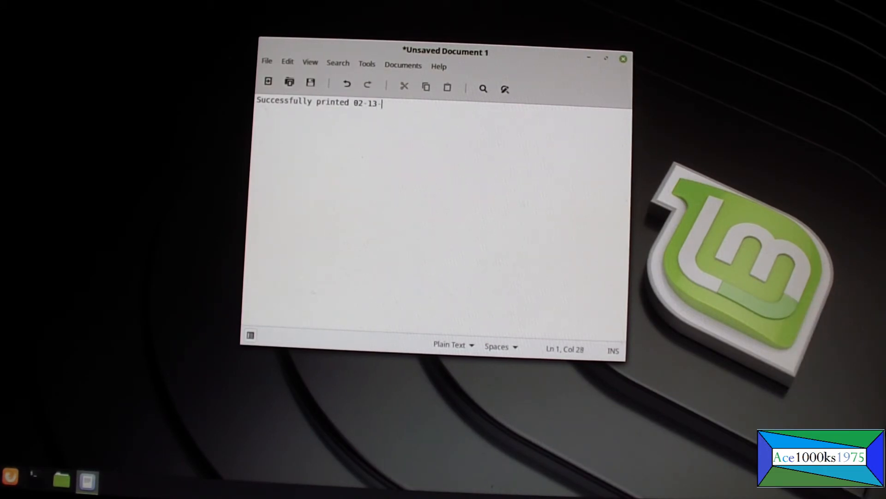
type("2021")
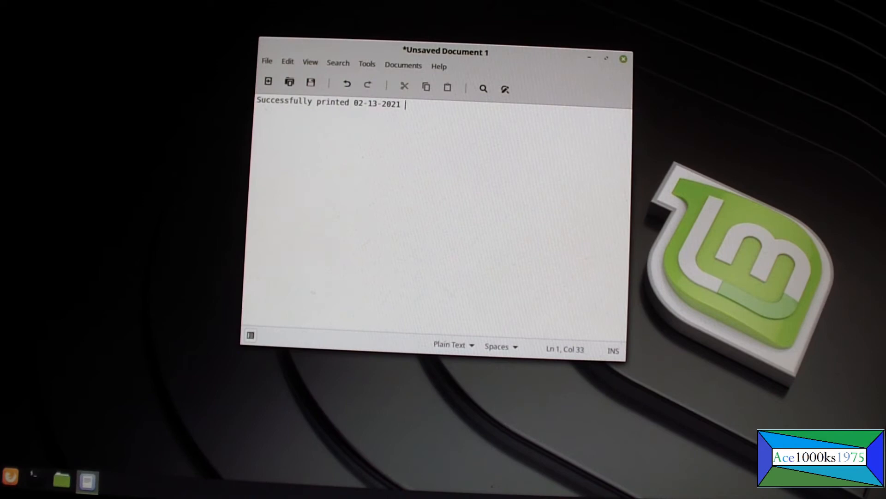
type("at 1:21")
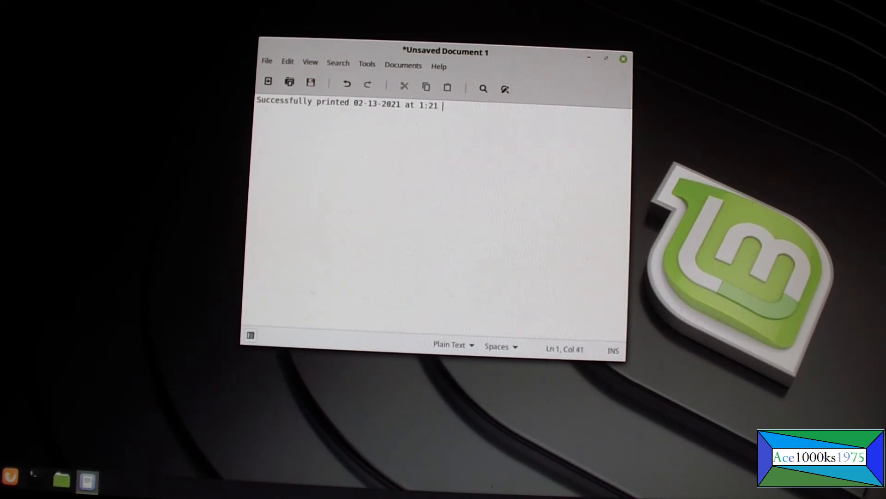
type("AM")
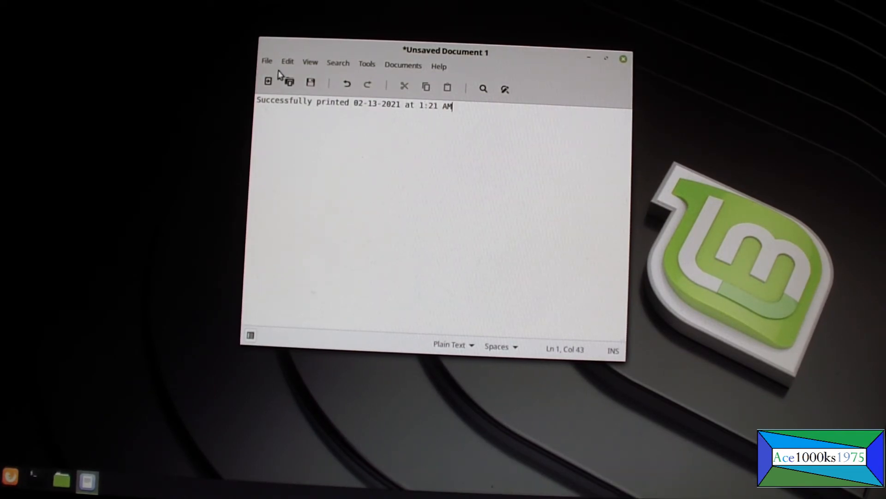
left_click(266, 61)
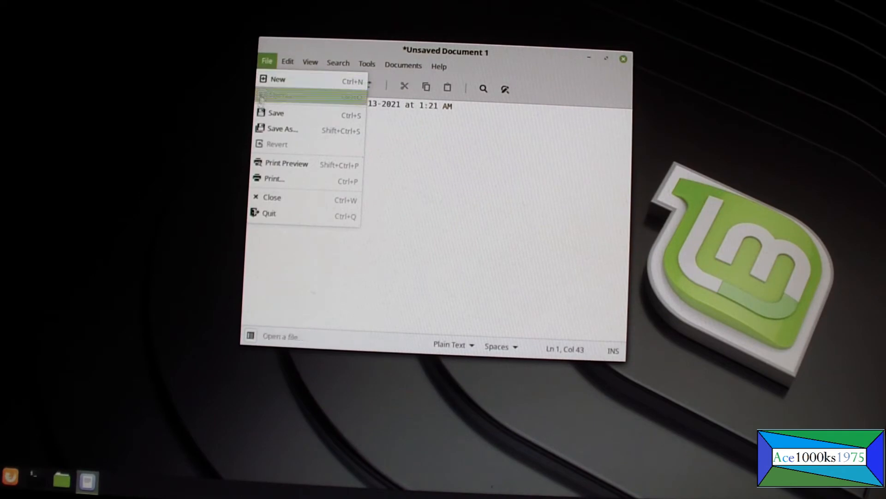
Step: Print the document on the Hewlett-Packard-HP-LaserJet-P2035n from File > Print
left_click(274, 179)
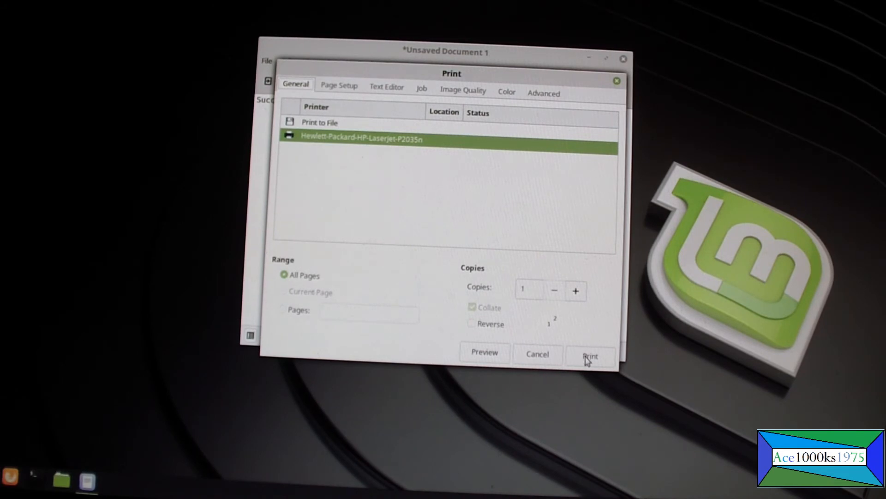
left_click(590, 356)
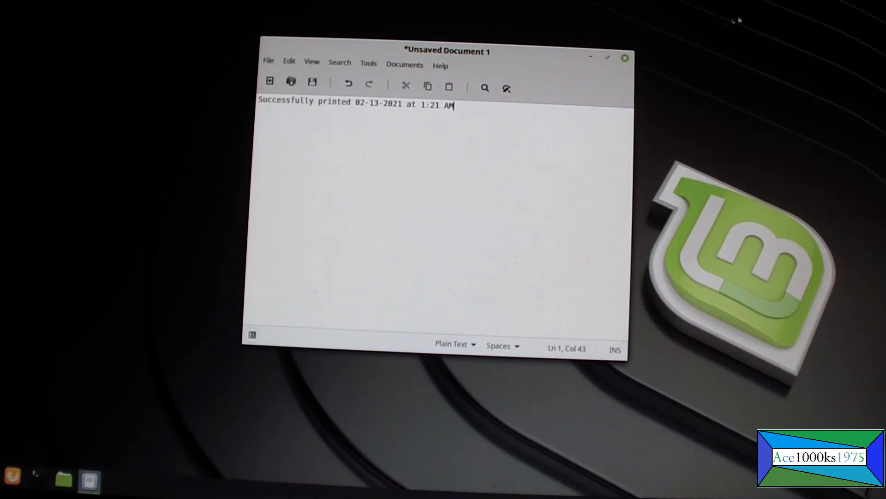
Step: Close the Text Editor window, choosing Close without Saving
left_click(624, 57)
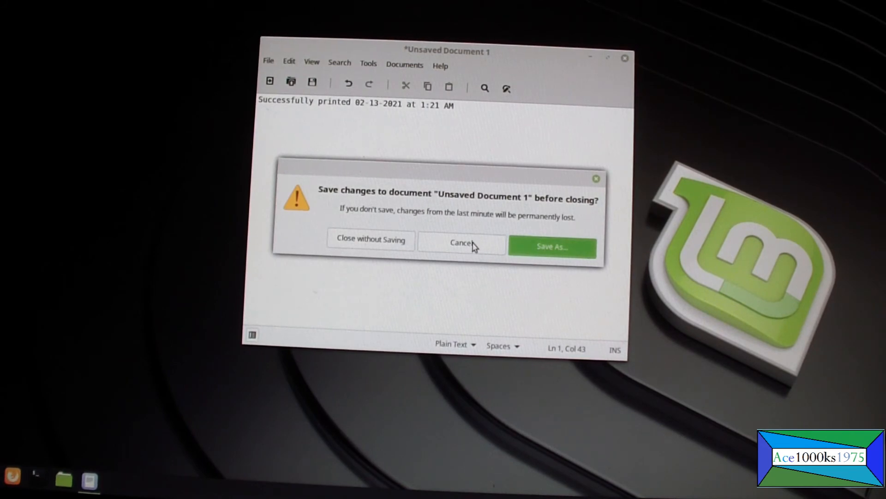
mouse_move(625, 61)
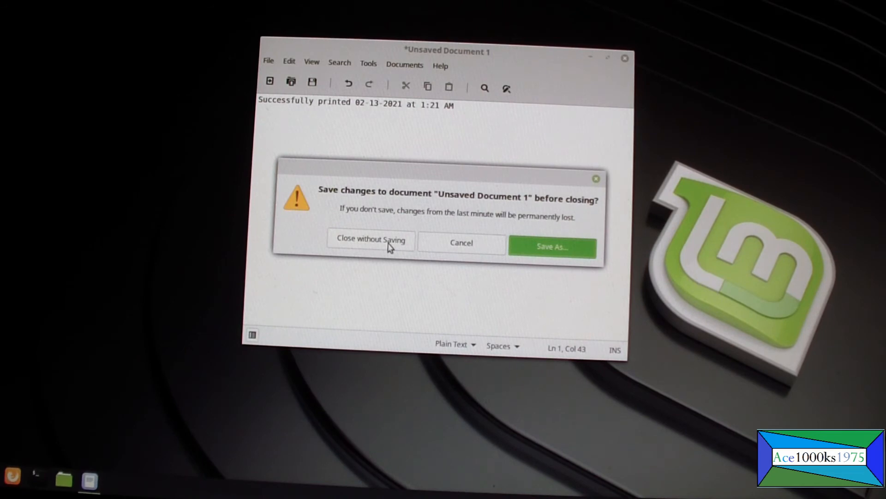
left_click(370, 239)
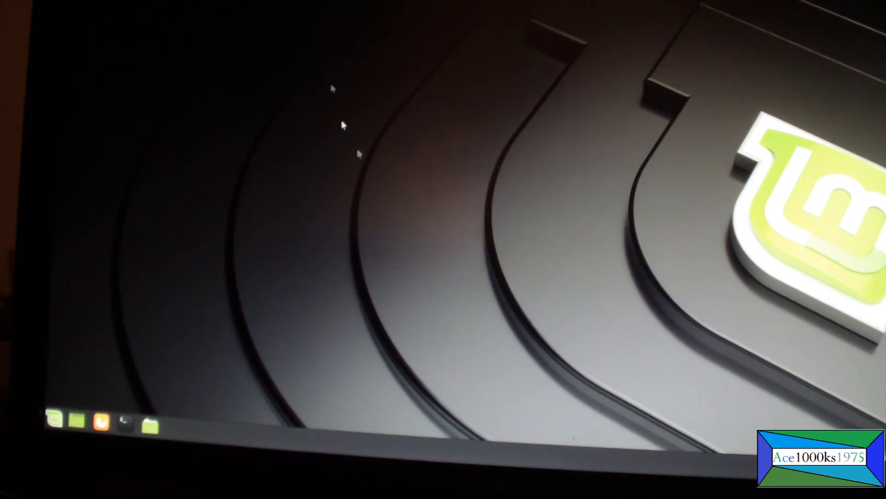
mouse_move(526, 231)
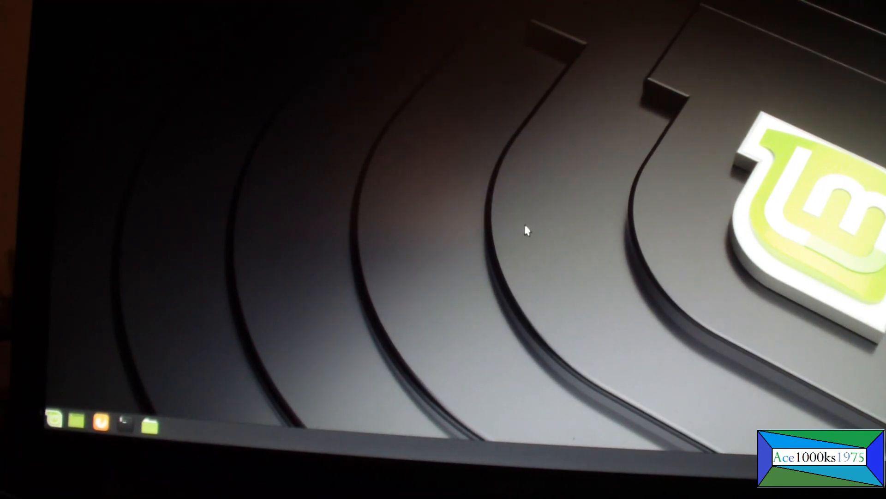